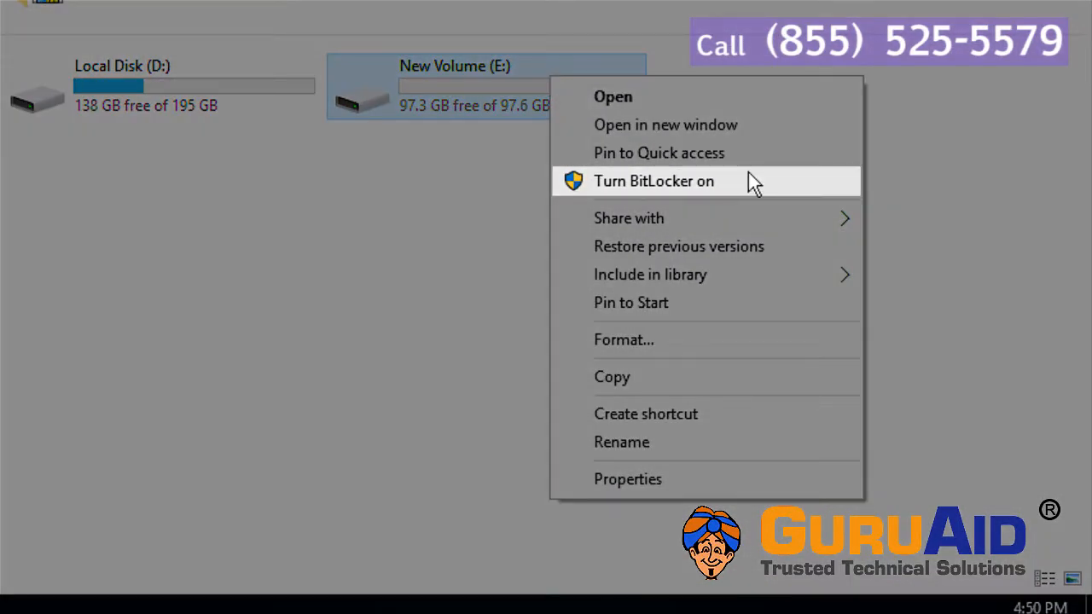
Turn on BitLocker encryption for New Volume (E:) from This PC.
left_click(653, 181)
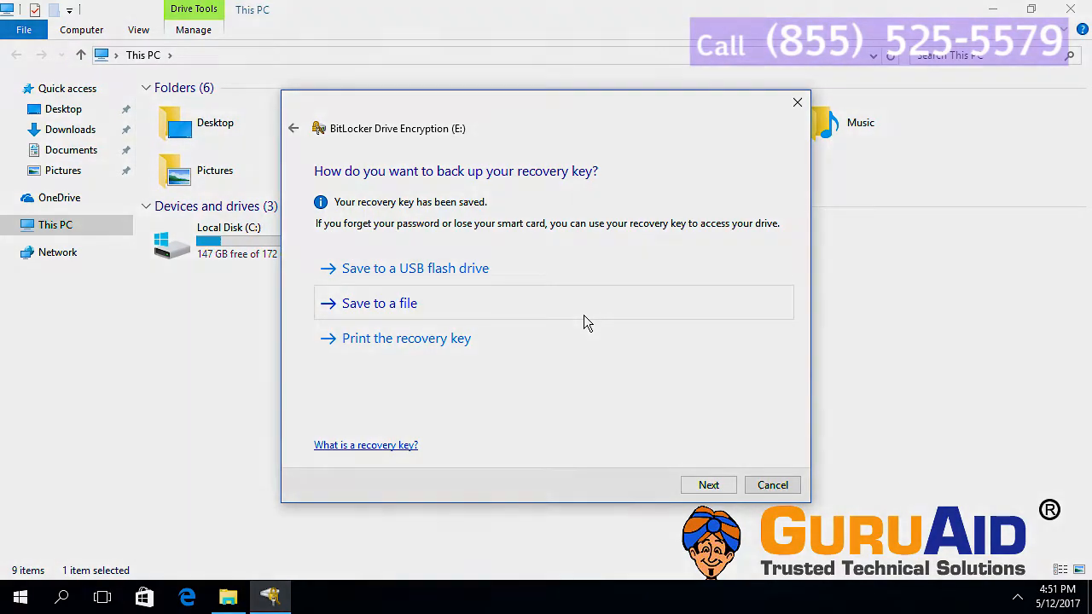
Continue past the recovery key backup now that the key is saved to a file.
left_click(708, 484)
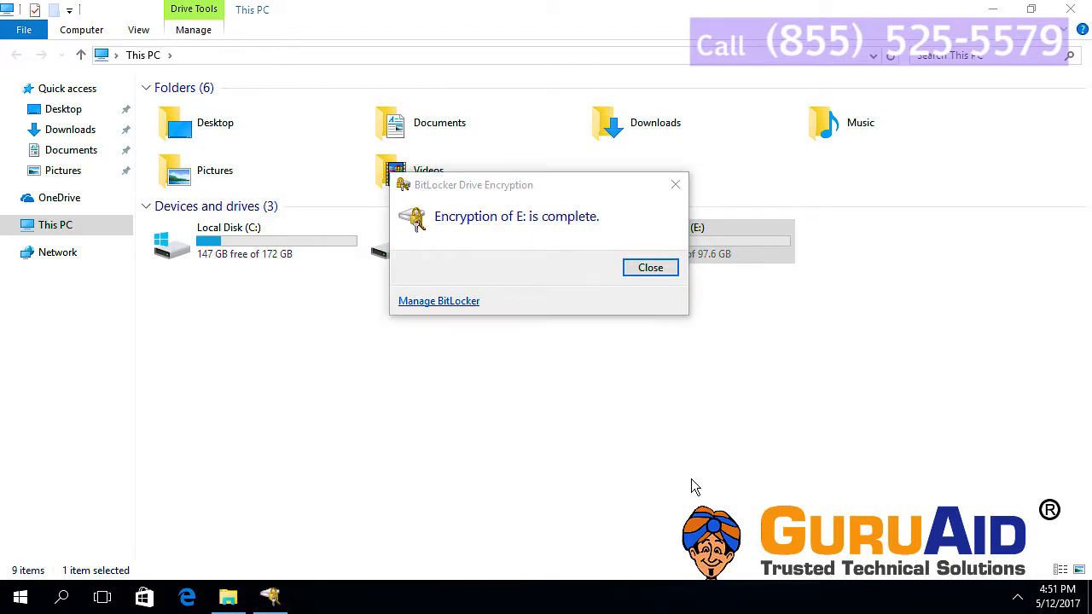